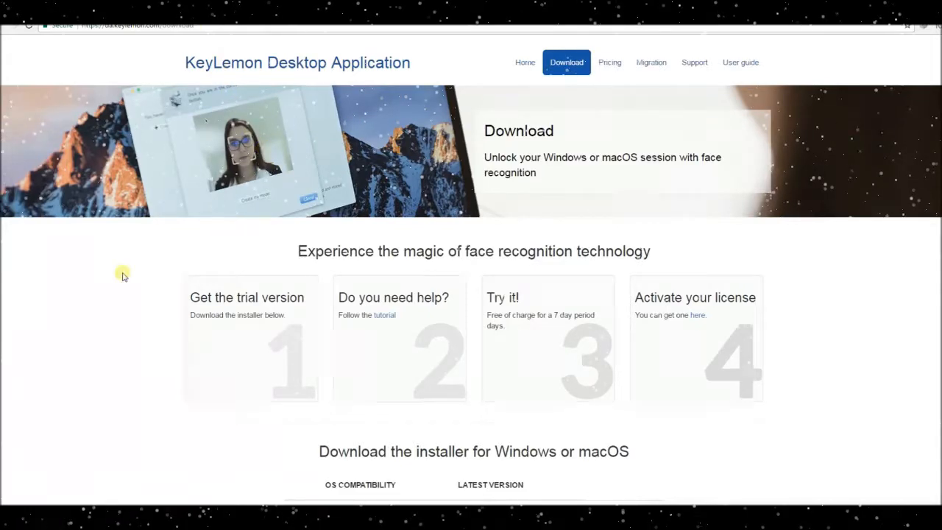
- Download the KeyLemon Windows installer from the website's download section
scroll(down, 3)
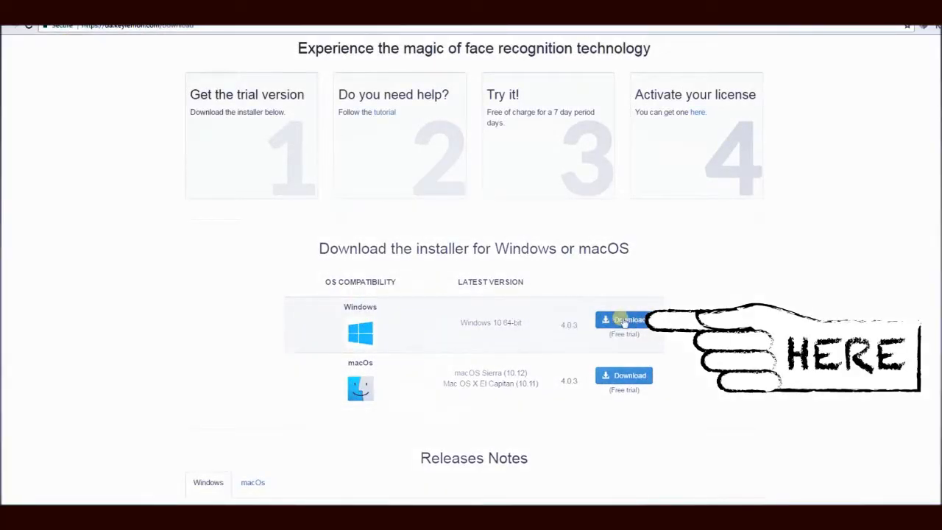
click(624, 322)
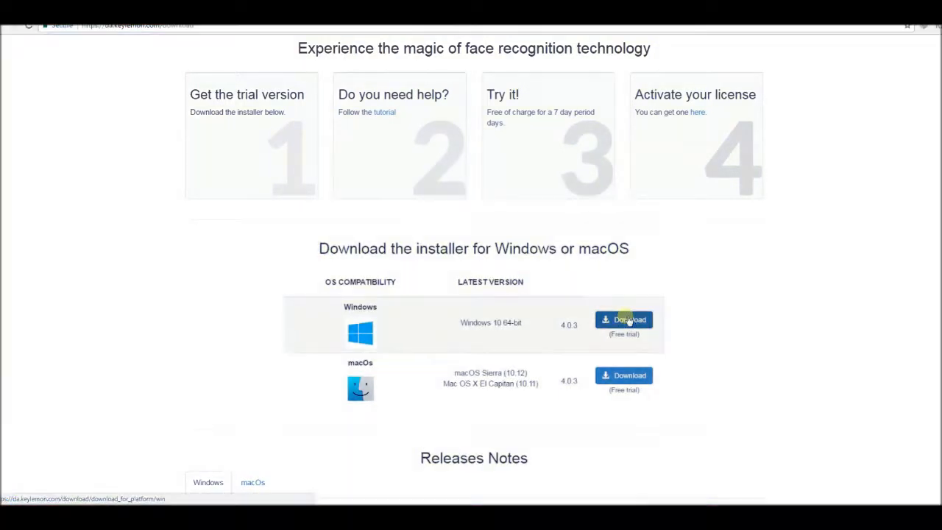
click(624, 320)
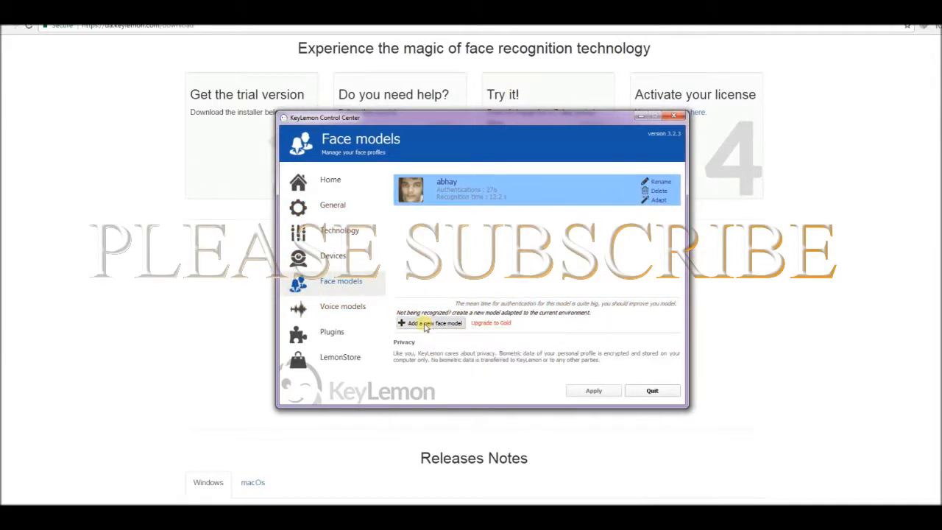
- Start a new face model from the Control Center's Face models page
click(430, 324)
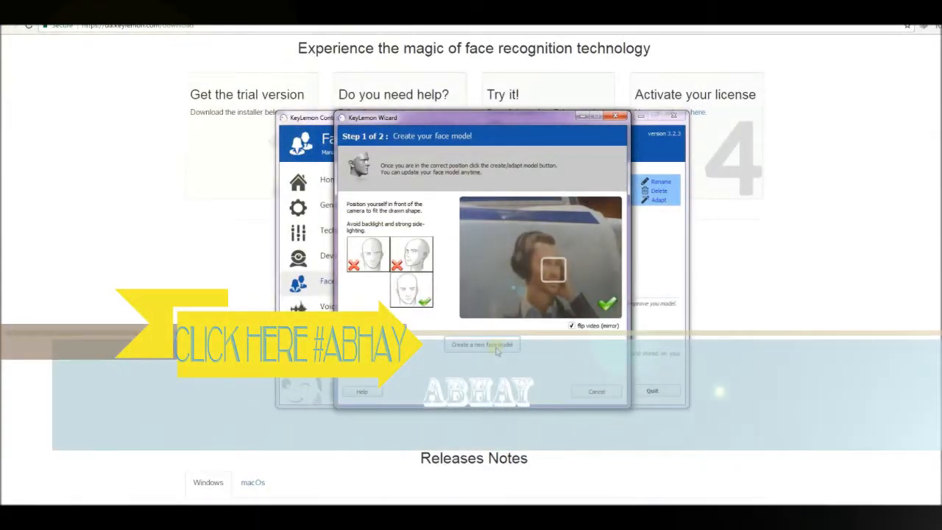
- Capture a face model from the webcam and continue to the confirmation step
click(482, 344)
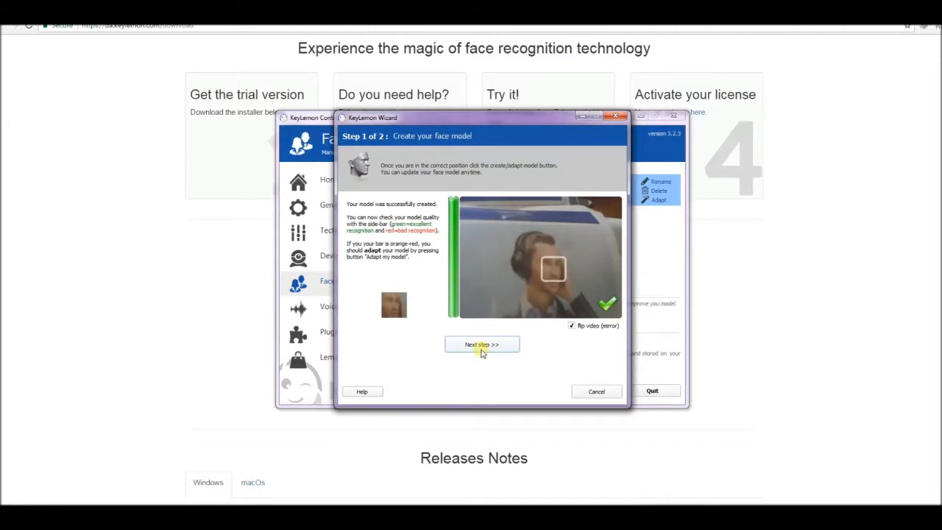
click(483, 344)
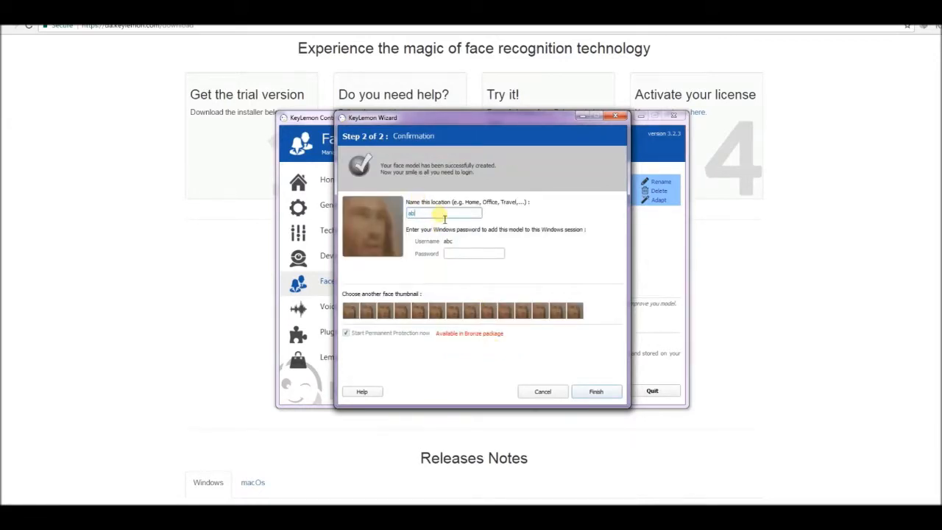
- Name the model 'abc', enter the Windows password and finish the wizard
click(444, 212)
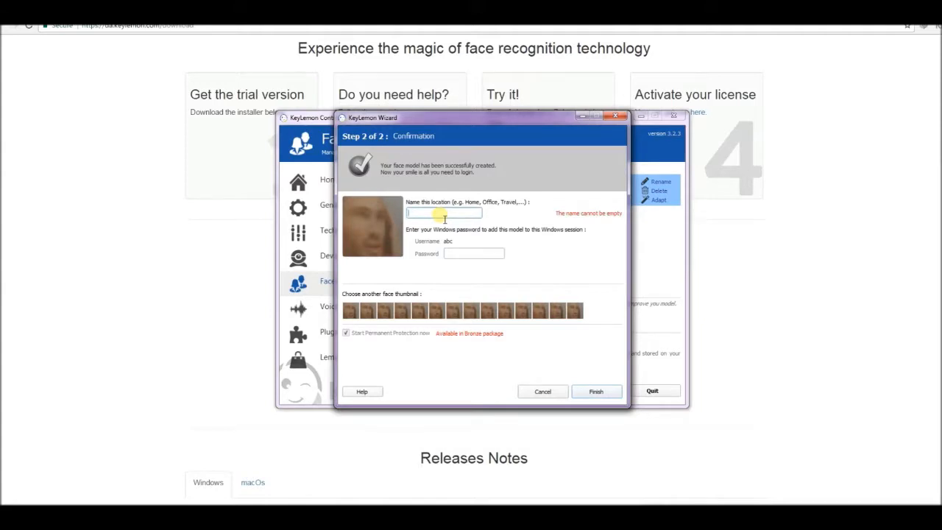
text(abc)
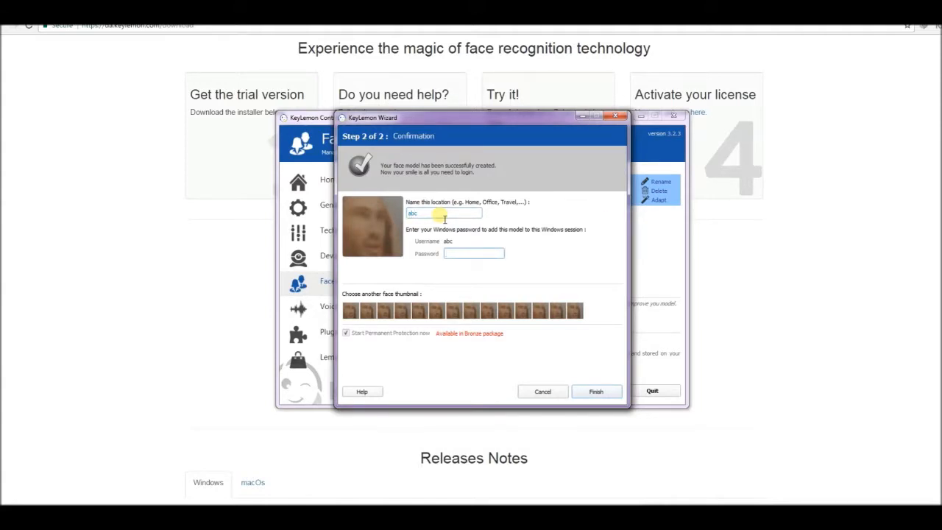
text(•••)
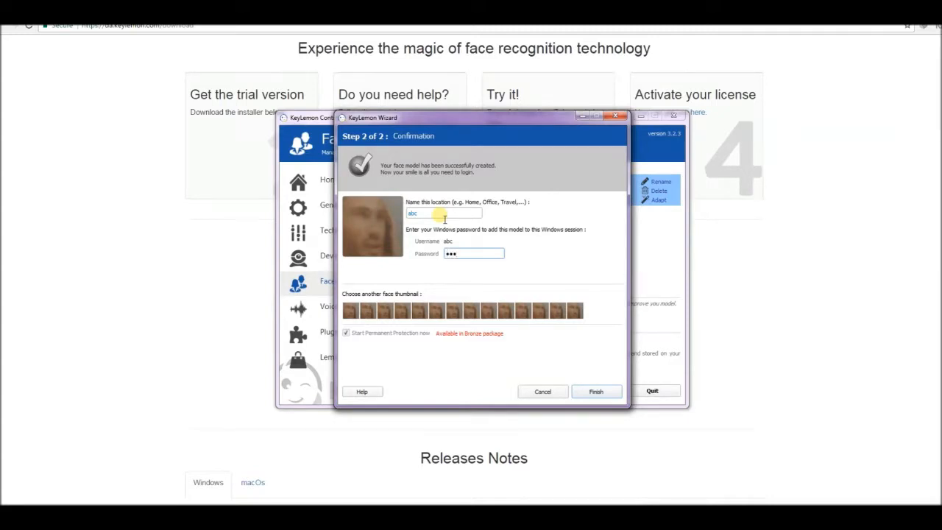
mouse_move(521, 344)
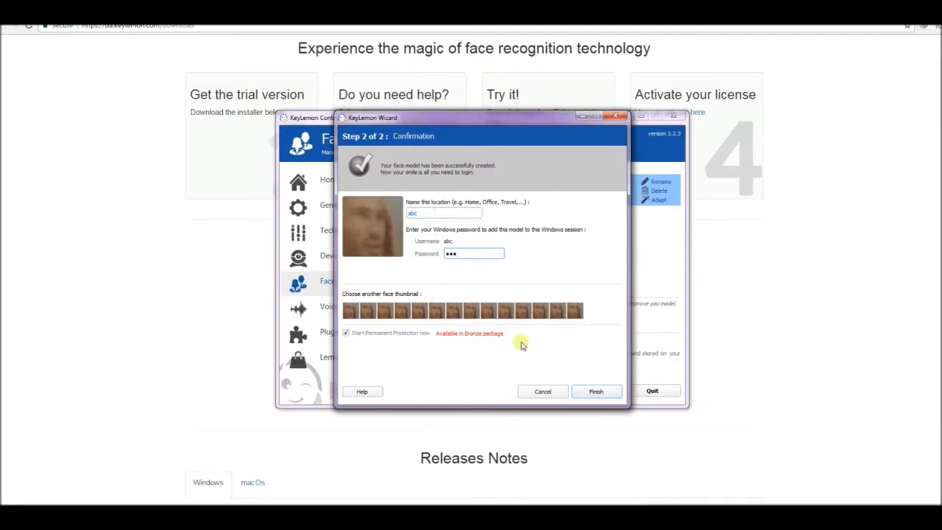
click(596, 392)
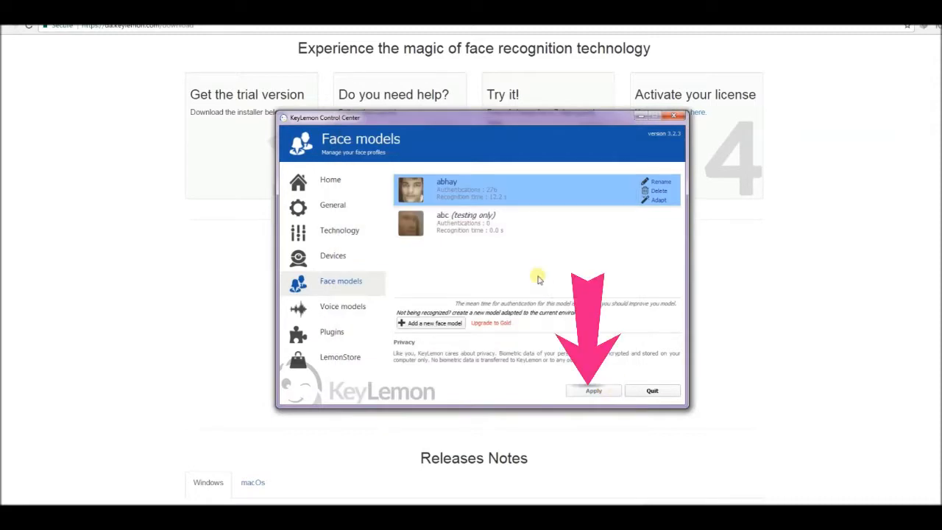
- Apply the face model changes and close the Control Center
click(471, 224)
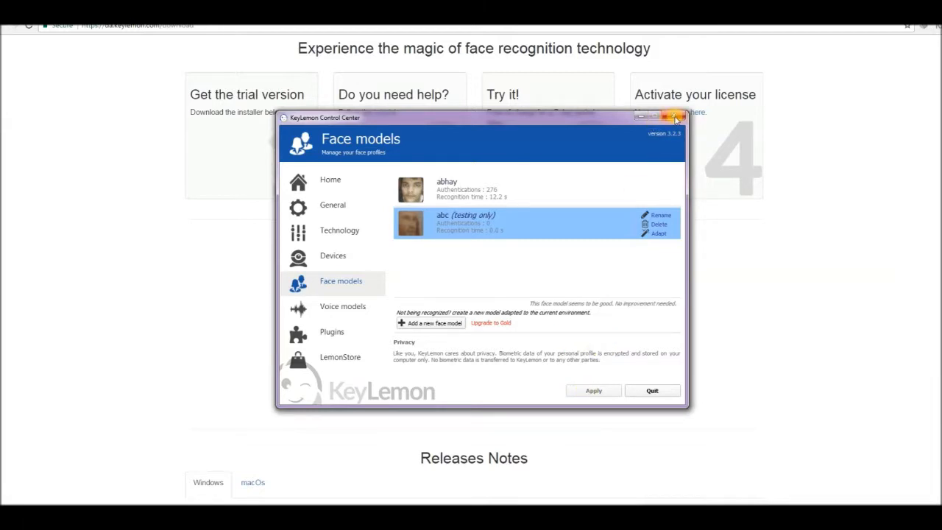
mouse_move(676, 117)
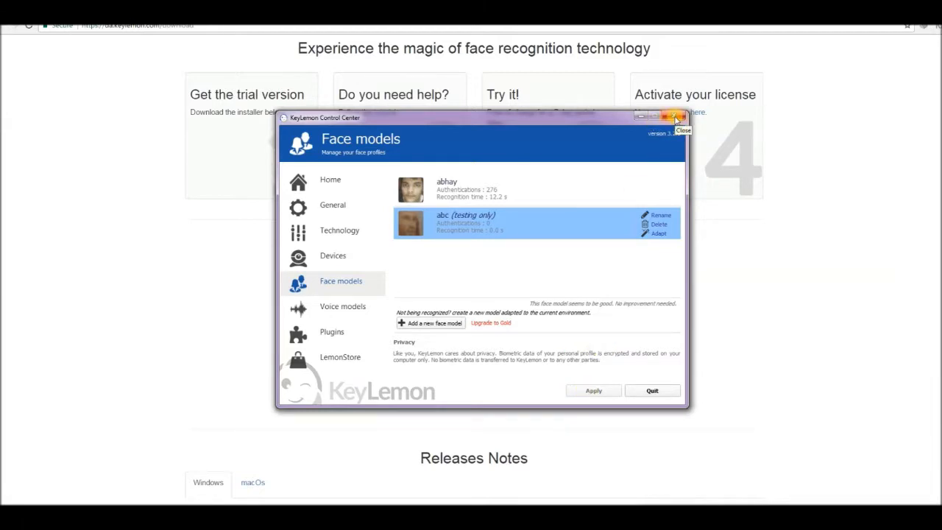
click(678, 118)
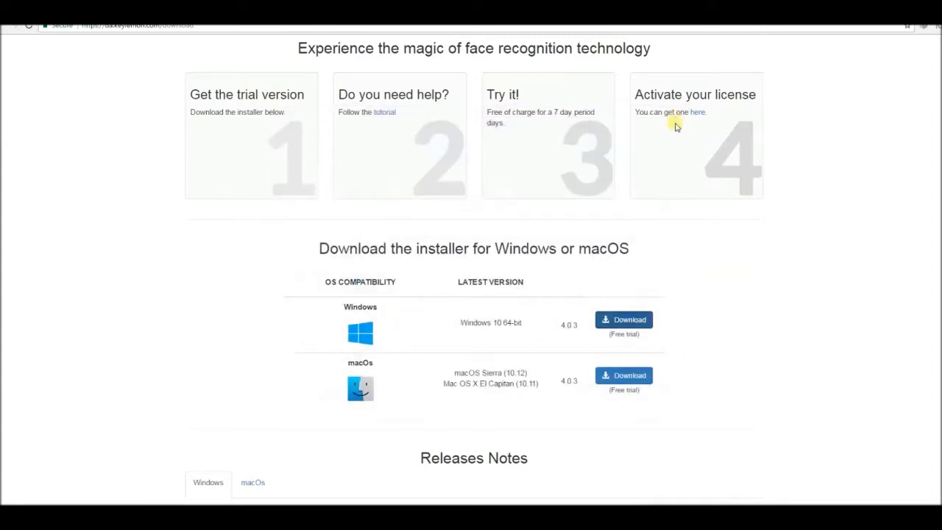